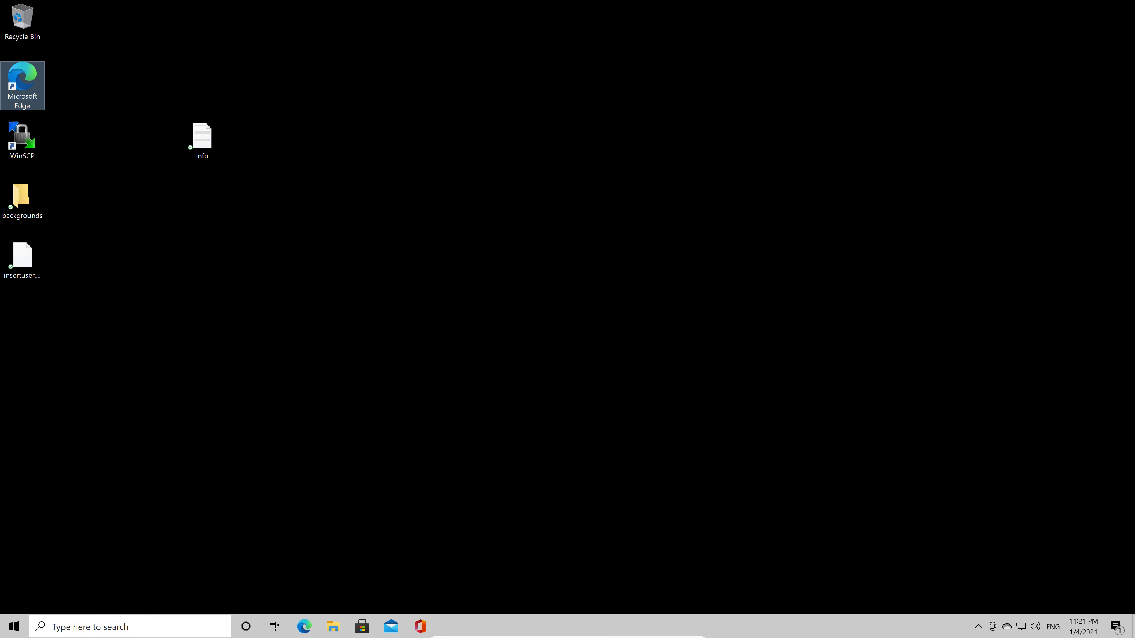
# Open insertuser.php from the desktop in Notepad to review its admin-user creation code.
pyautogui.click(22, 255)
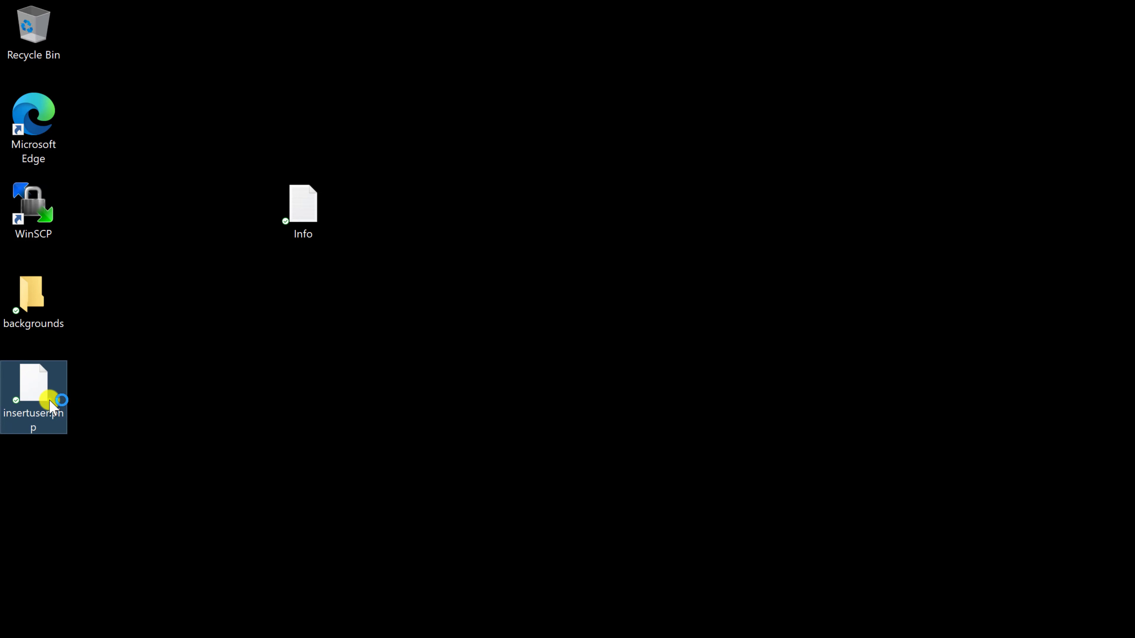
pyautogui.doubleClick(34, 381)
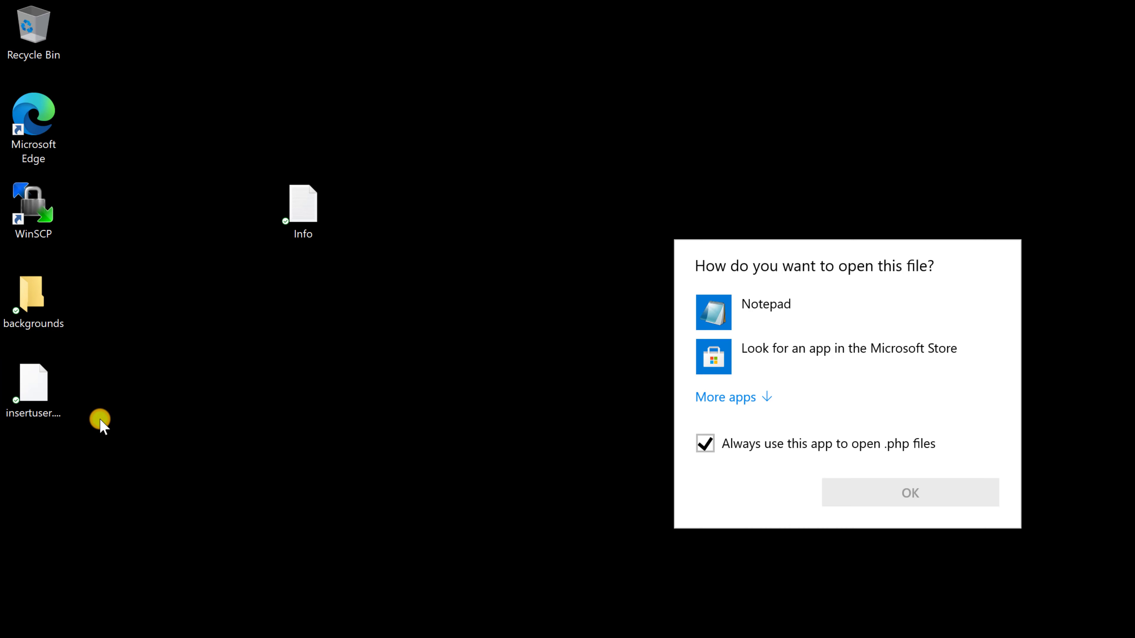
pyautogui.click(765, 304)
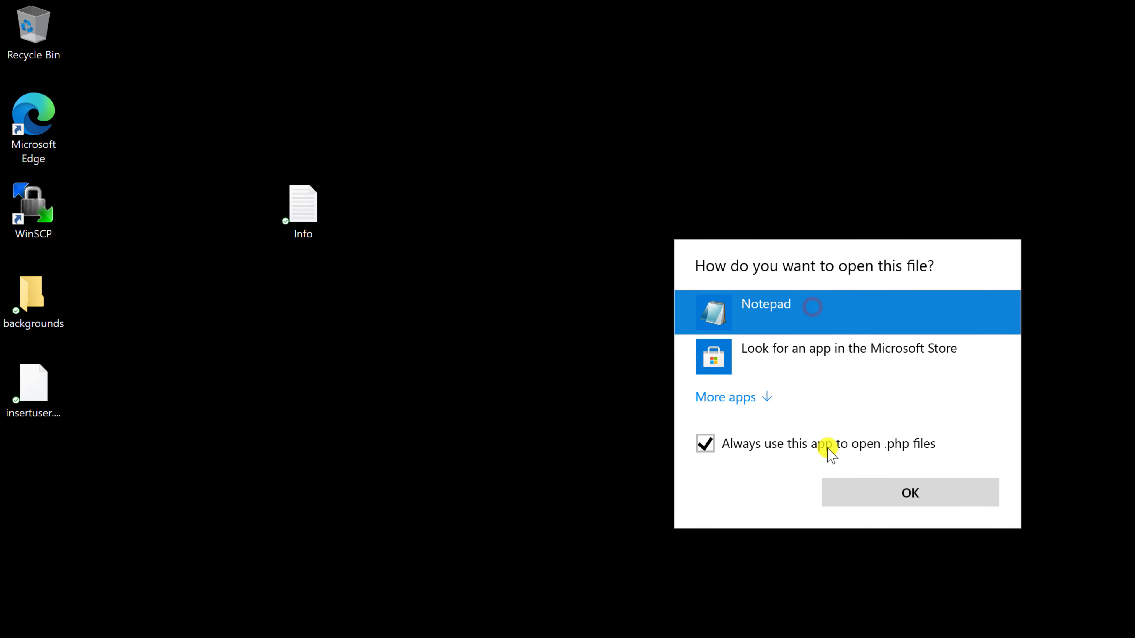
pyautogui.click(909, 493)
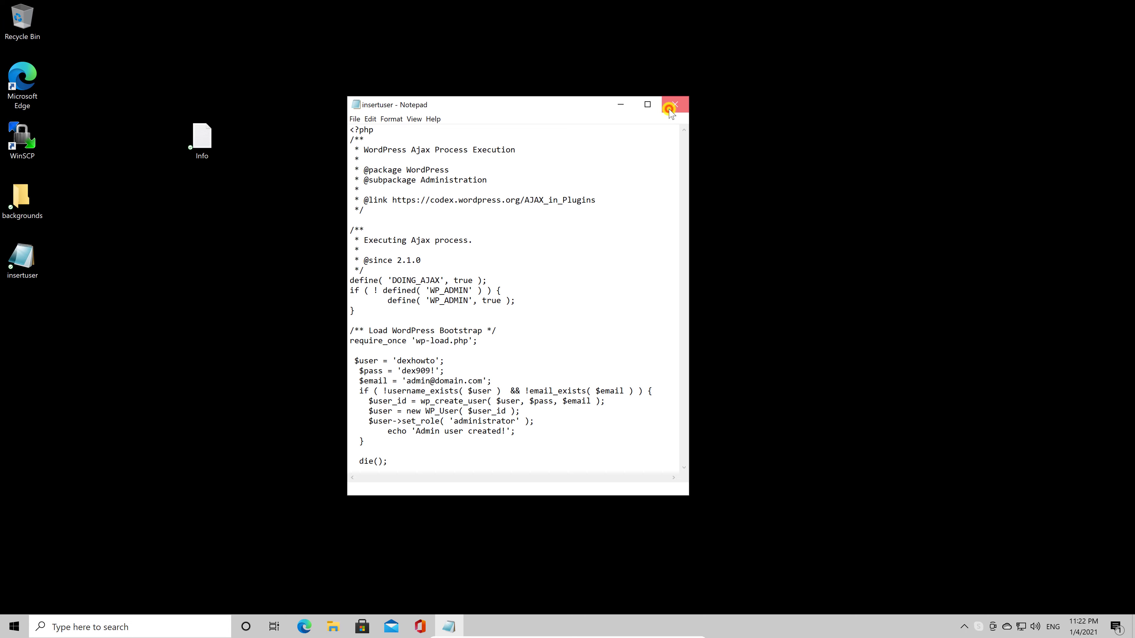
# Close Notepad, returning to the Windows desktop.
pyautogui.click(669, 105)
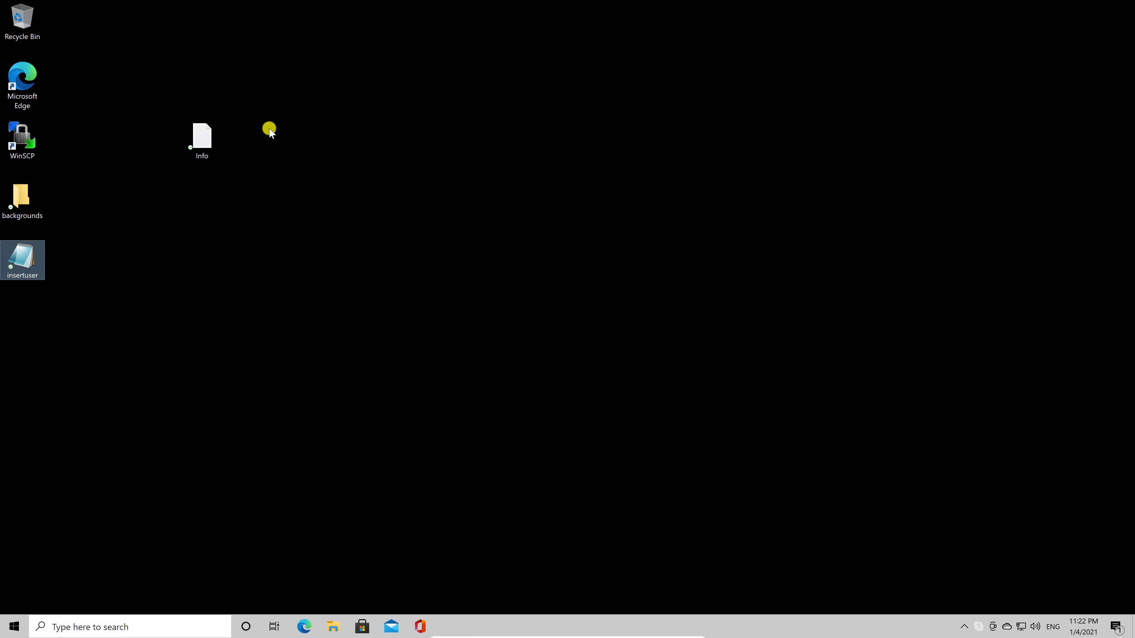
pyautogui.moveTo(61, 139)
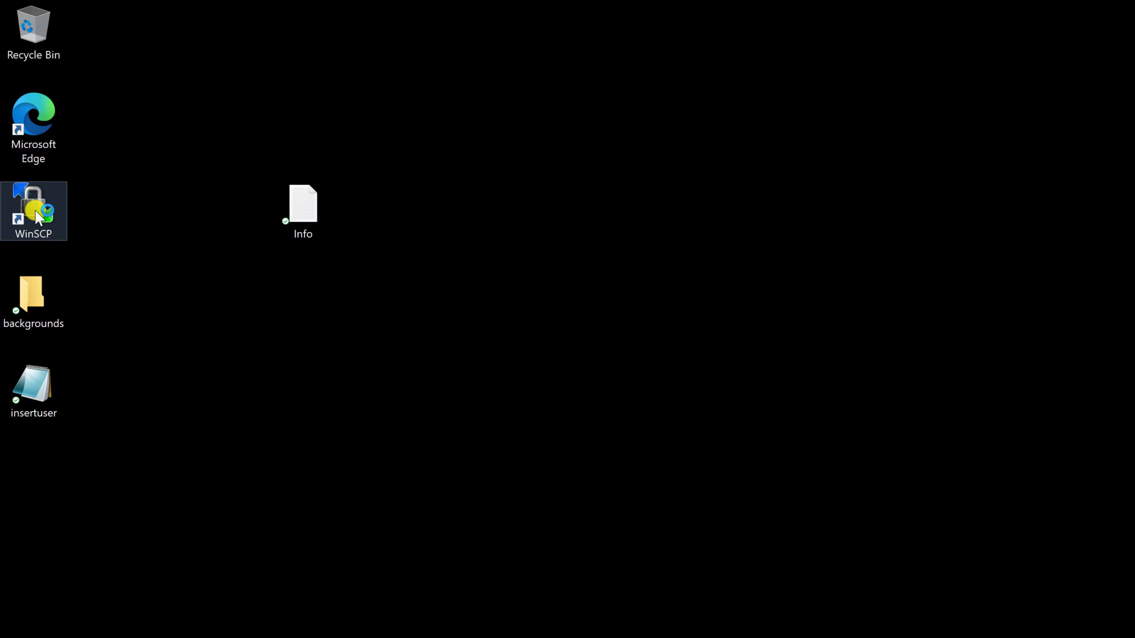
# Launch WinSCP, log in to the saved FTP site and browse into public_html.
pyautogui.doubleClick(33, 211)
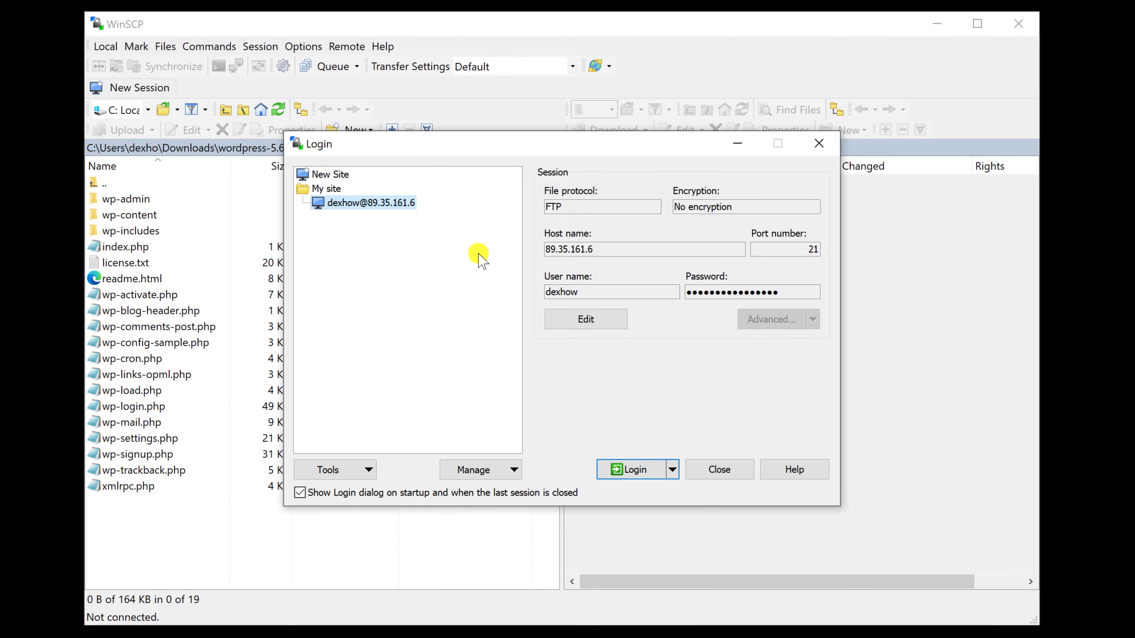
pyautogui.click(631, 469)
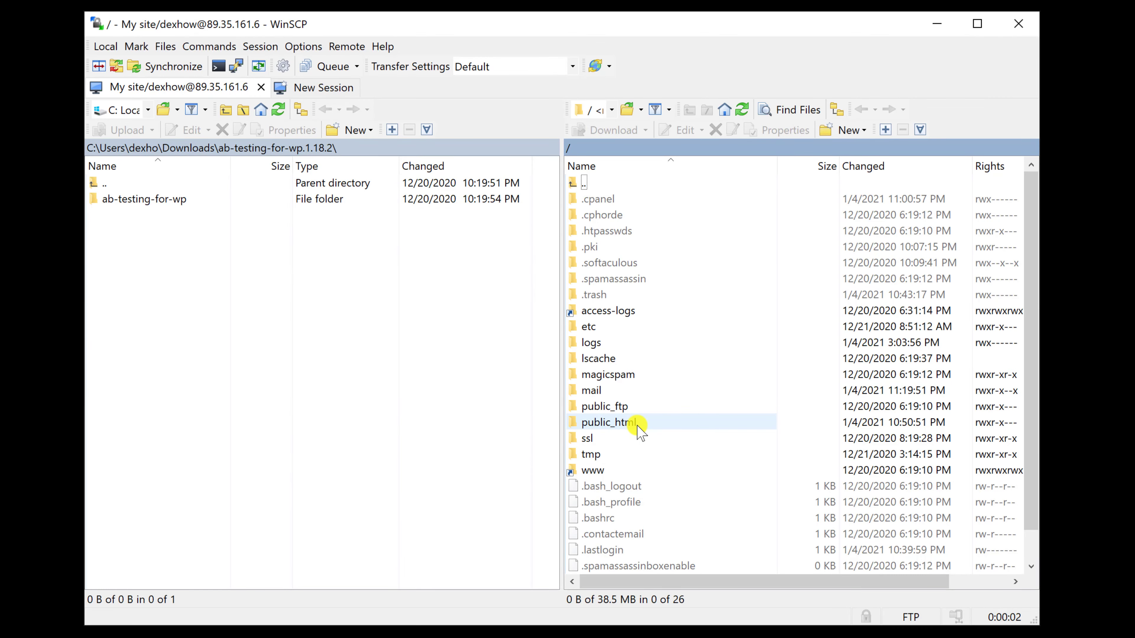
pyautogui.doubleClick(604, 422)
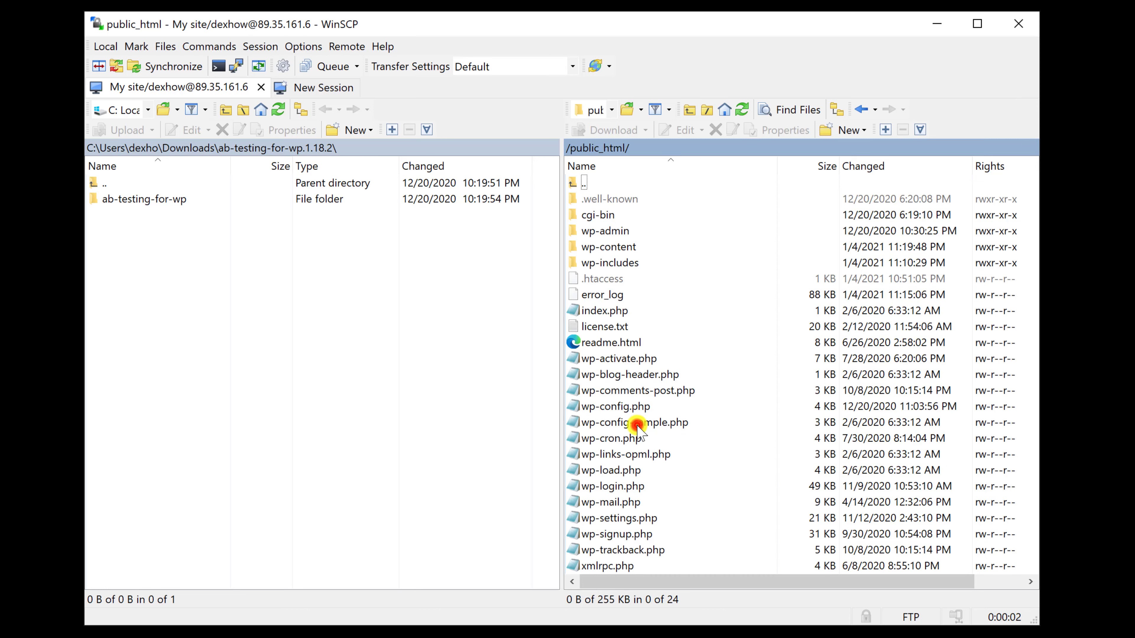
pyautogui.moveTo(192, 159)
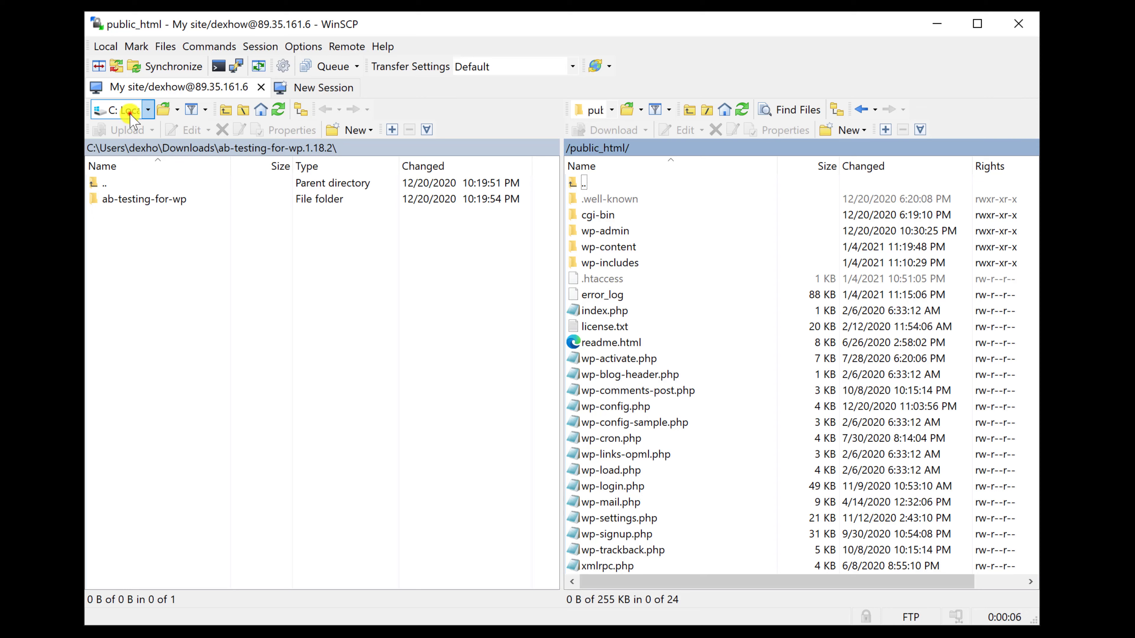
# Switch the local pane to Desktop and start uploading insertuser.php to public_html.
pyautogui.click(118, 109)
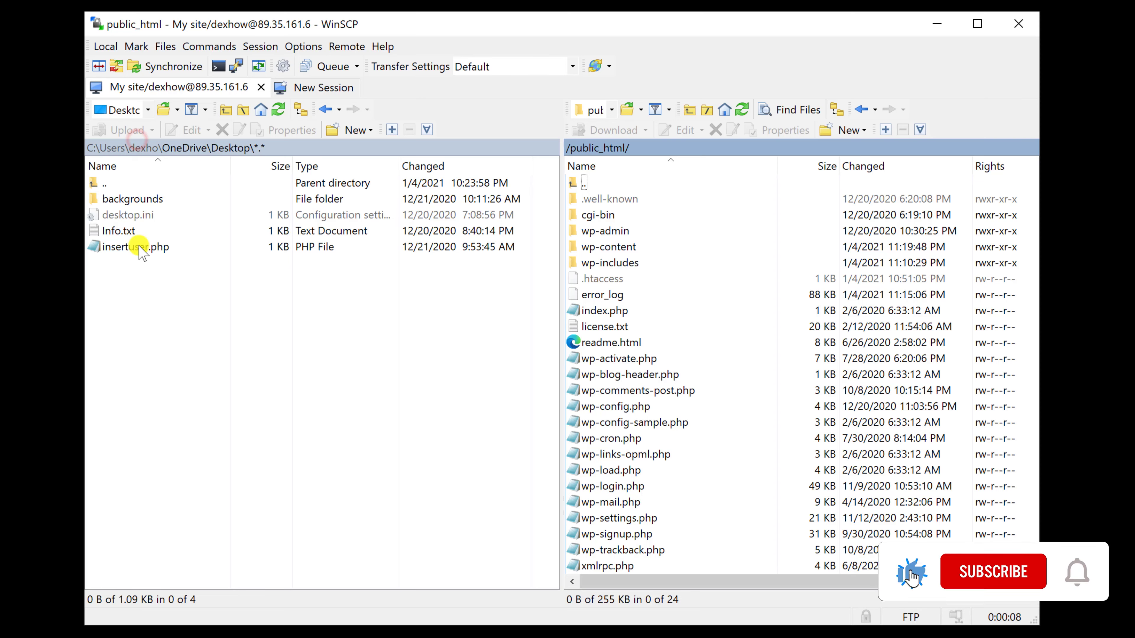
pyautogui.click(135, 247)
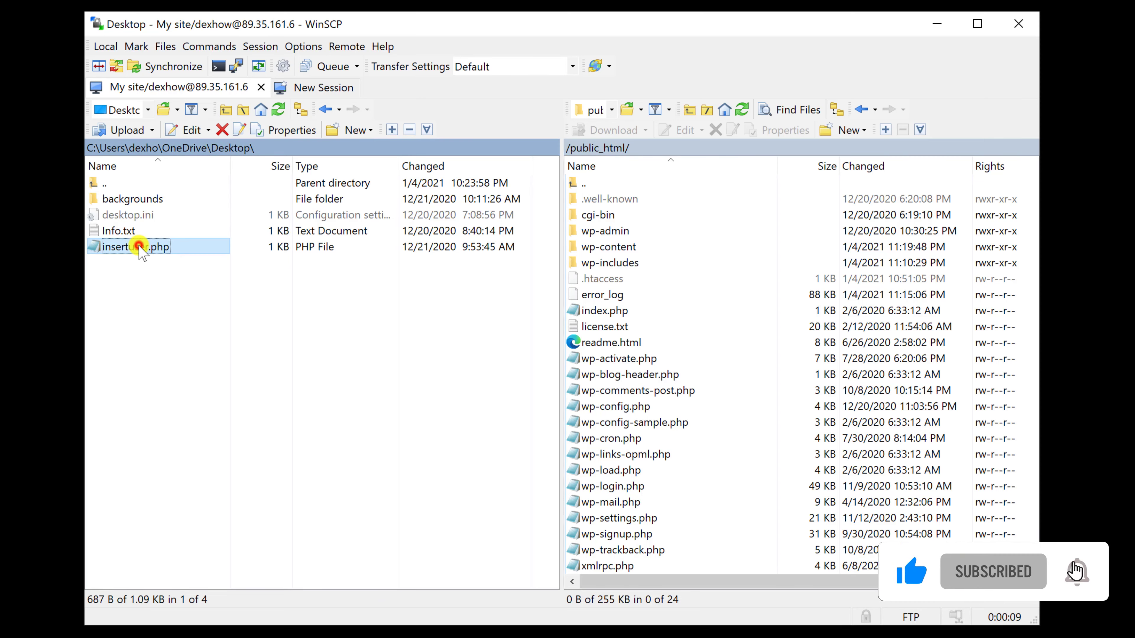
pyautogui.click(122, 129)
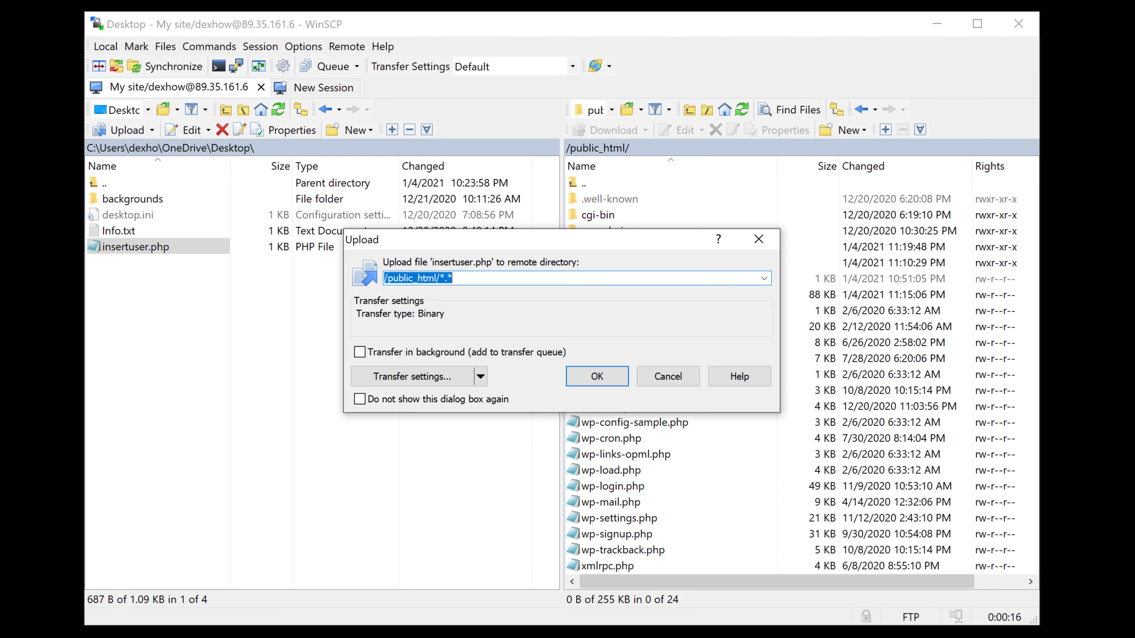
pyautogui.click(977, 24)
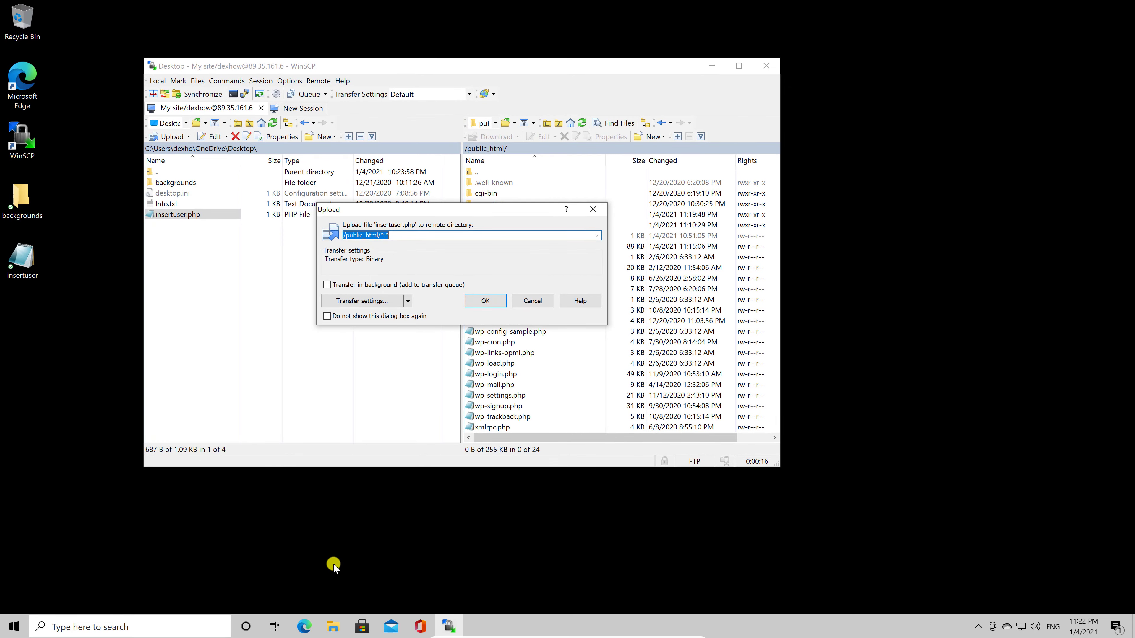
# Confirm the upload, then log in to the cPanel account to reach its dashboard.
pyautogui.click(303, 627)
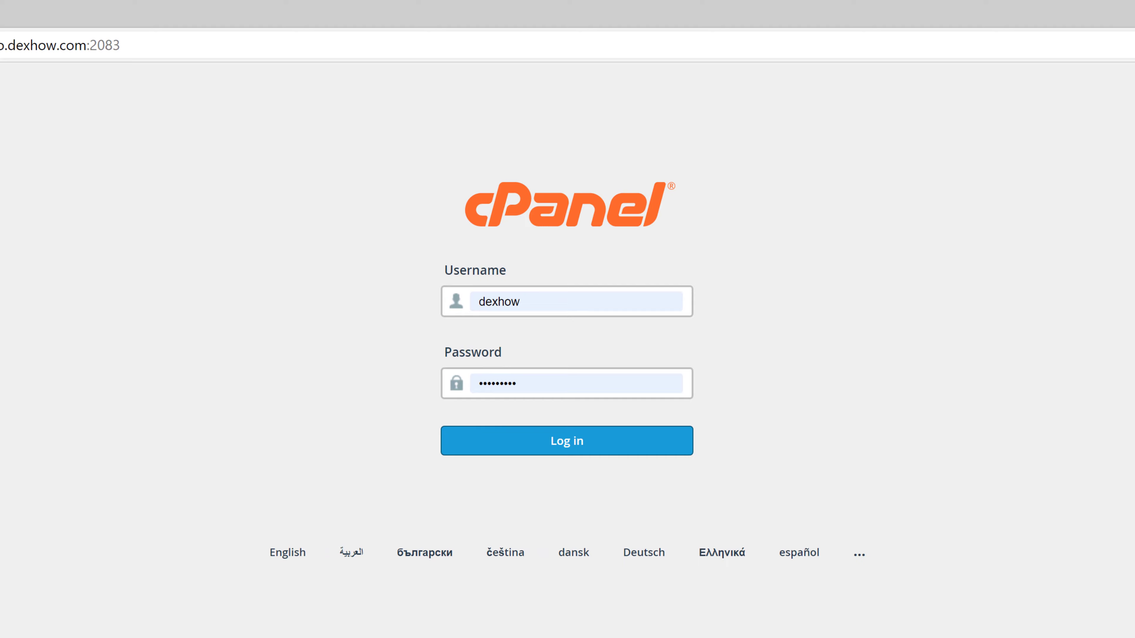
pyautogui.click(507, 301)
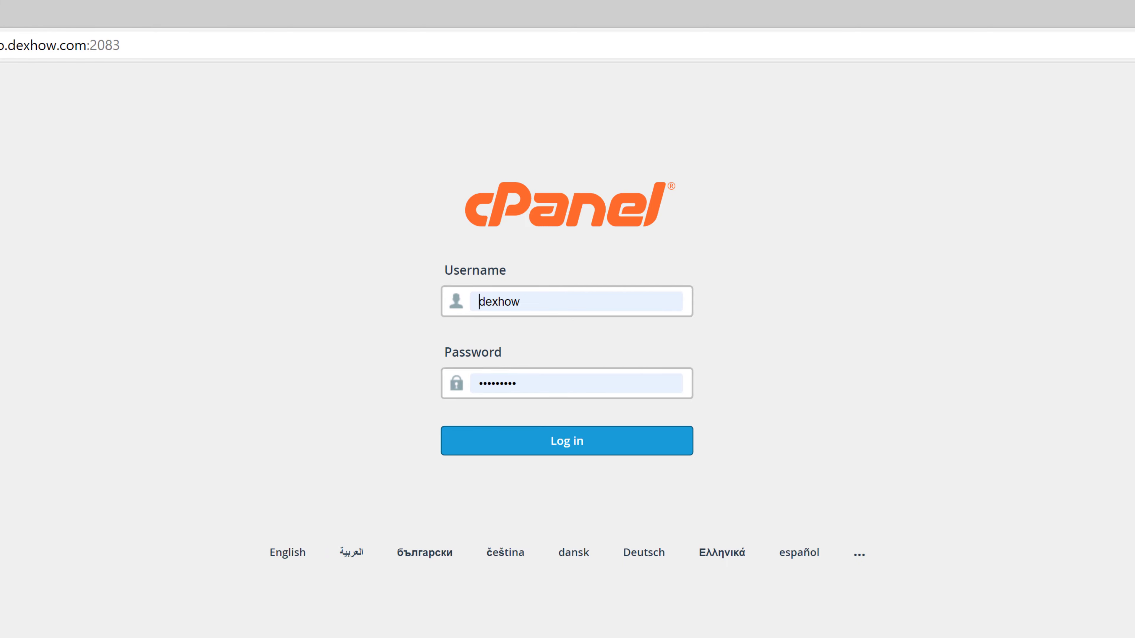
pyautogui.click(567, 440)
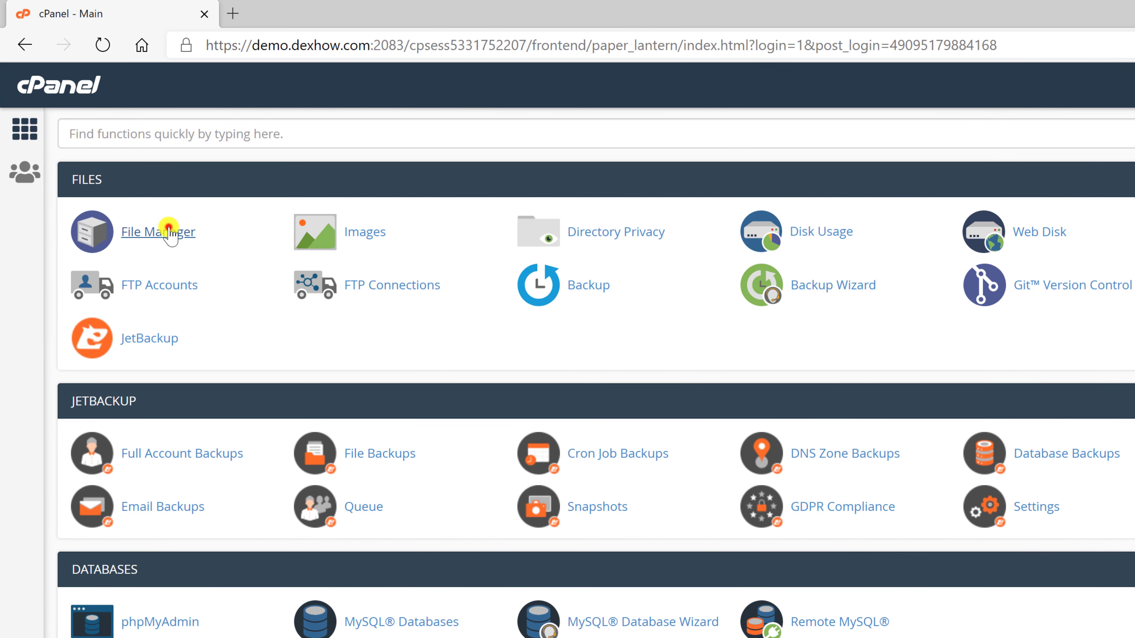
# In File Manager select public_html and bring up its Upload page.
pyautogui.click(157, 232)
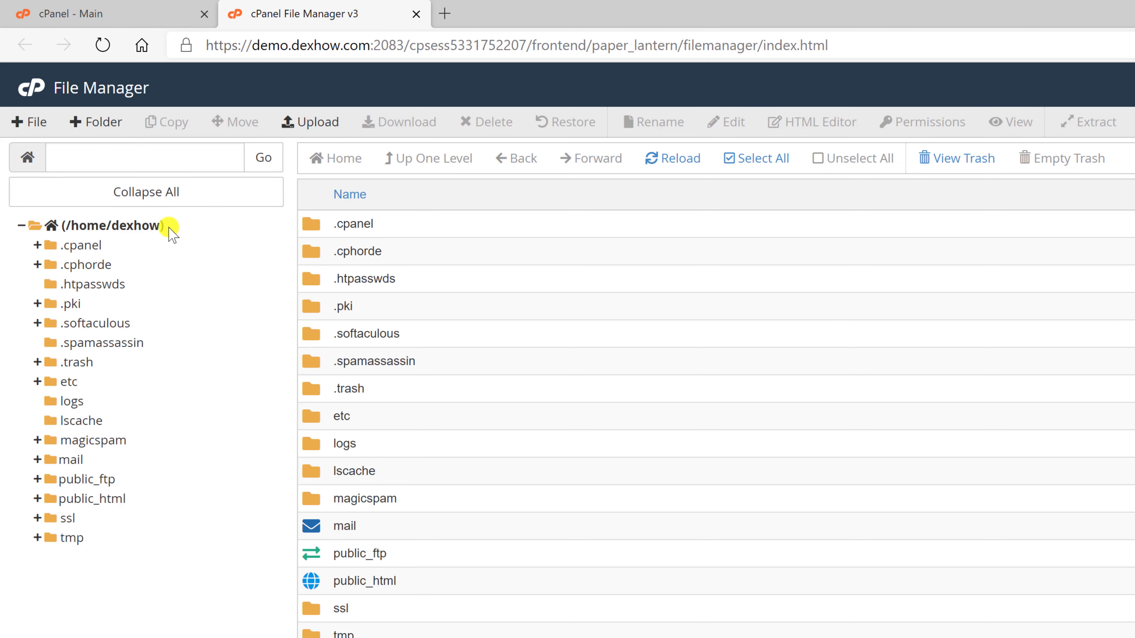
pyautogui.click(103, 499)
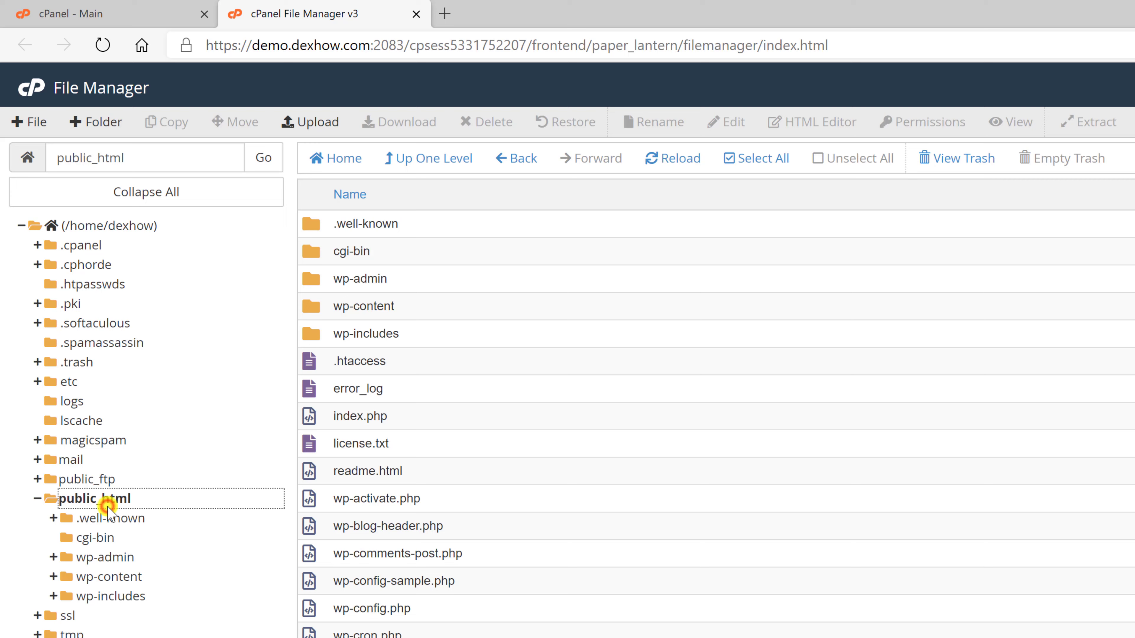
pyautogui.moveTo(613, 495)
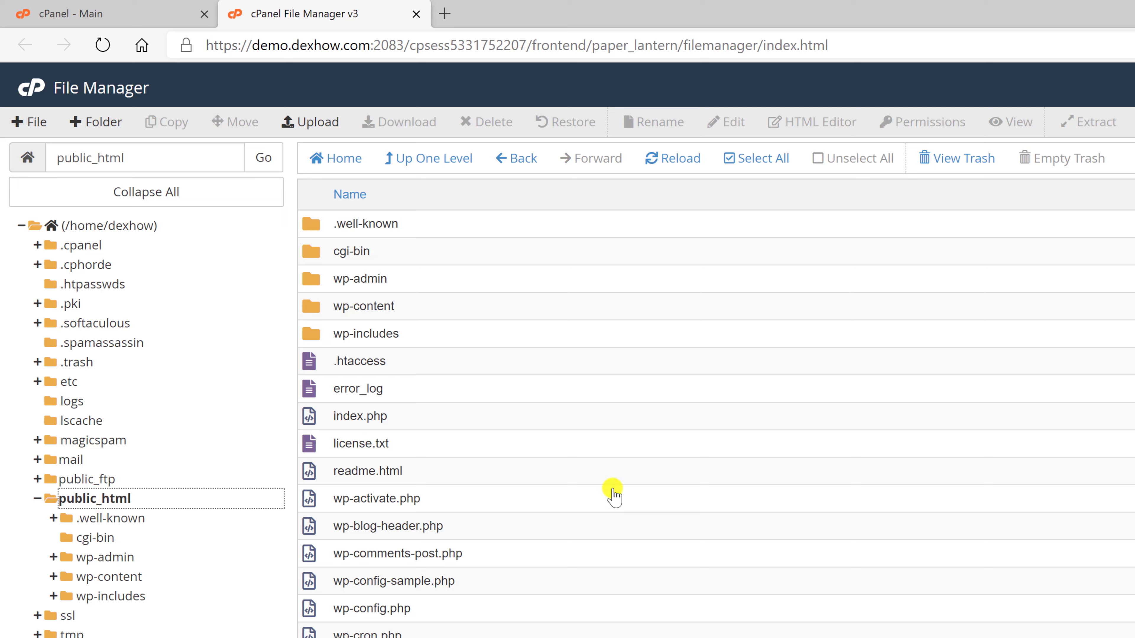
pyautogui.moveTo(404, 107)
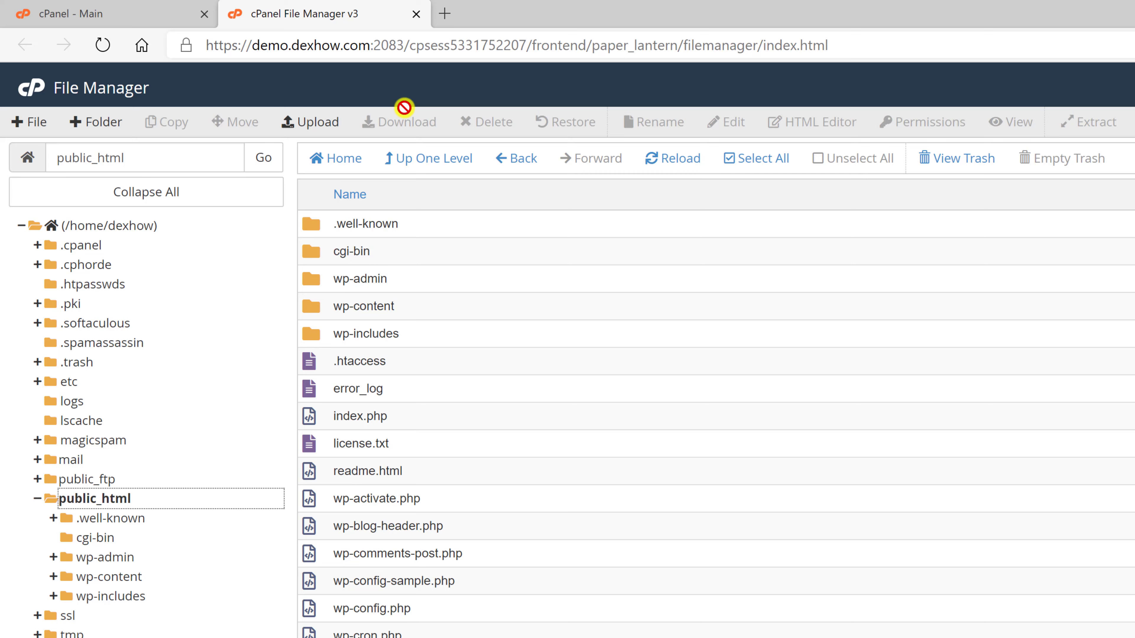
pyautogui.click(311, 121)
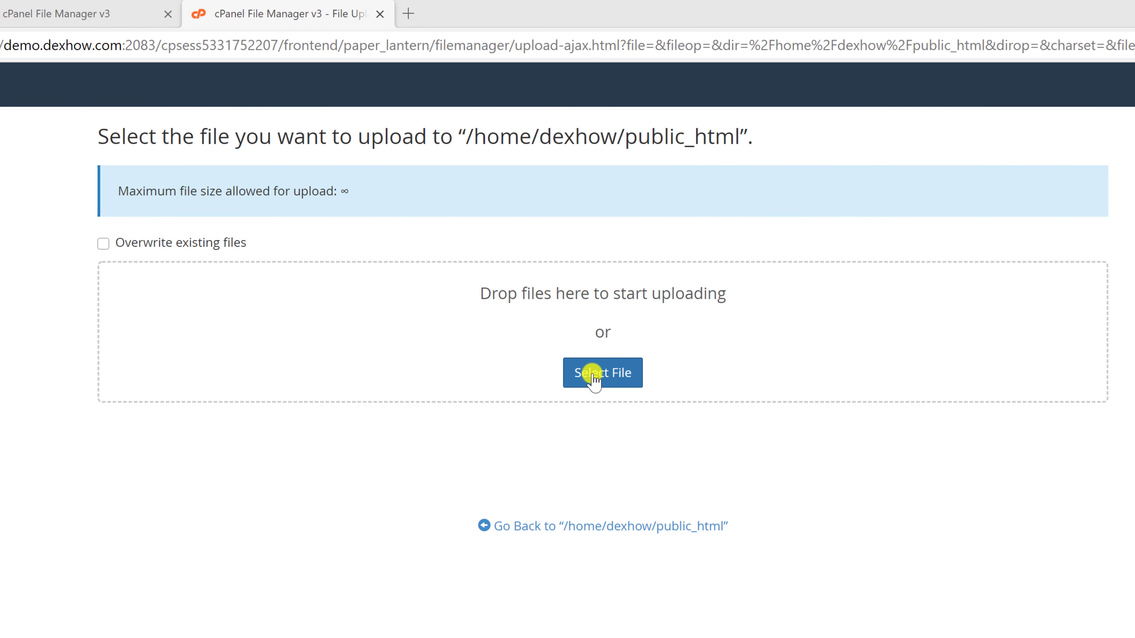
# Choose insertuser.php so it uploads into public_html to 100%.
pyautogui.click(602, 372)
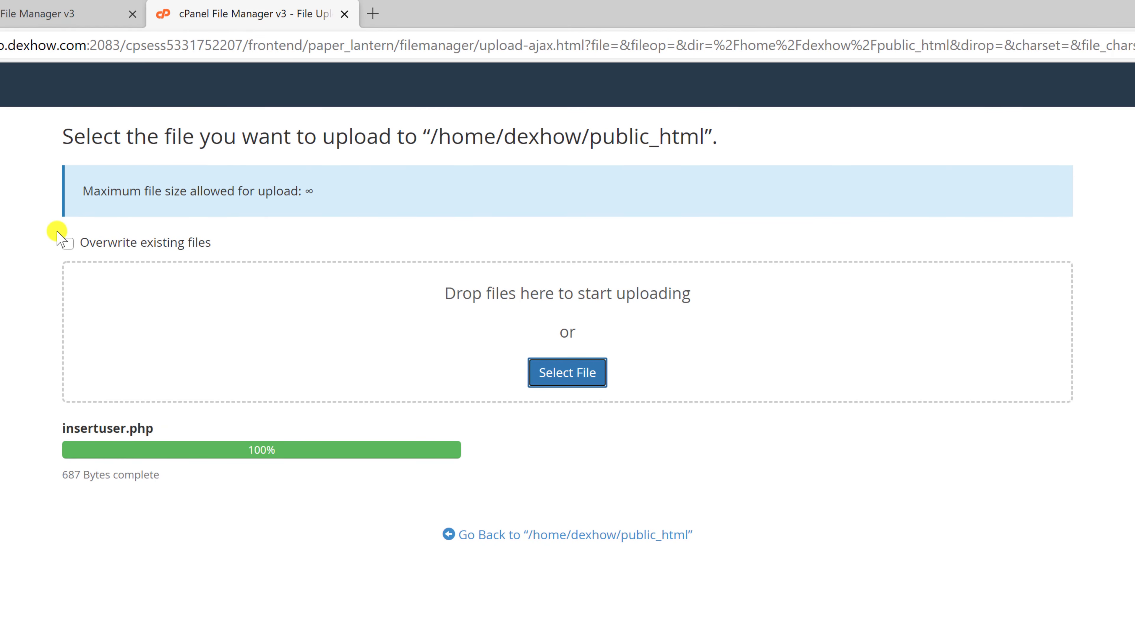
pyautogui.moveTo(114, 101)
pyautogui.write('demo.dexhow.com/')
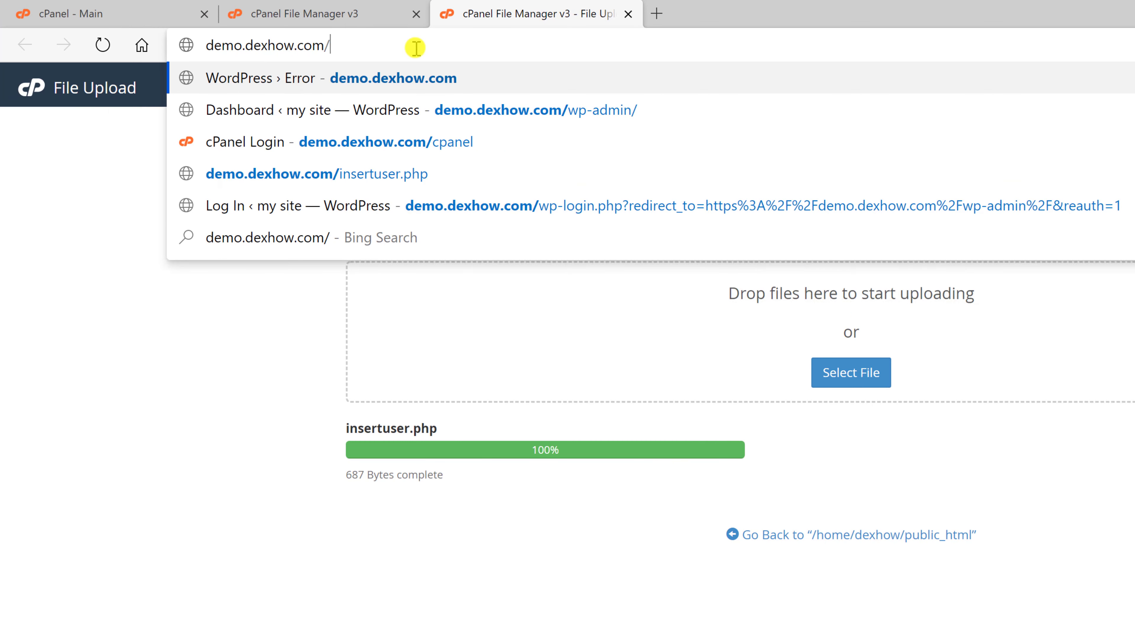
# Visit demo.dexhow.com/insertuser.php in Edge, then reach the WordPress login page.
pyautogui.write('insrt')
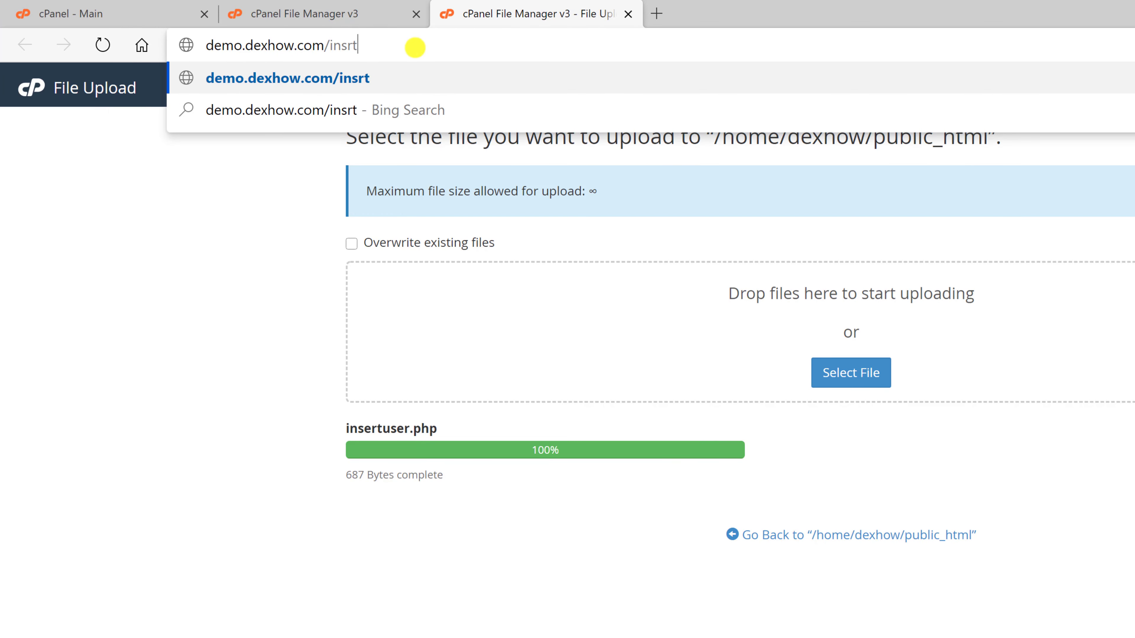
pyautogui.press('Backspace')
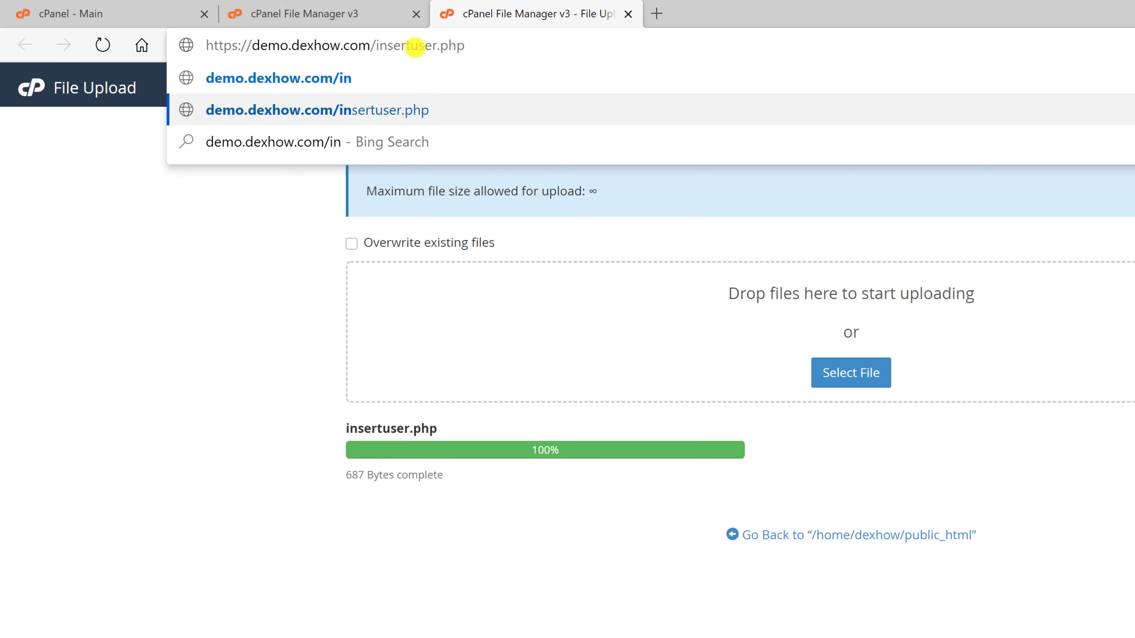
pyautogui.click(316, 110)
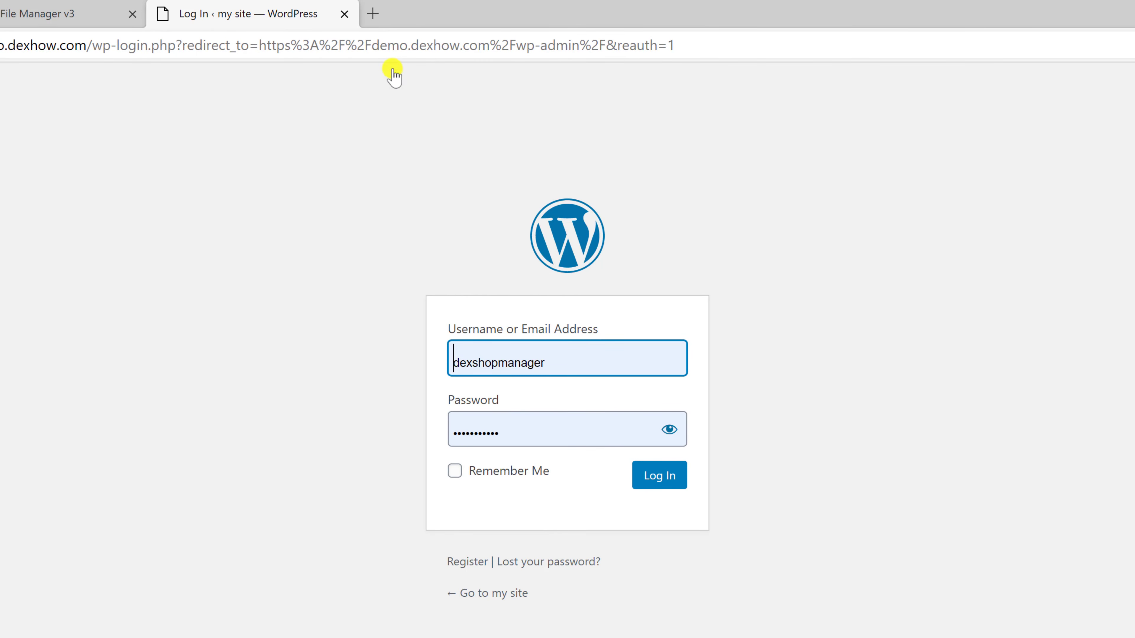
# Autofill the new dexhowto user's saved credentials and log in to the WordPress Dashboard.
pyautogui.click(567, 358)
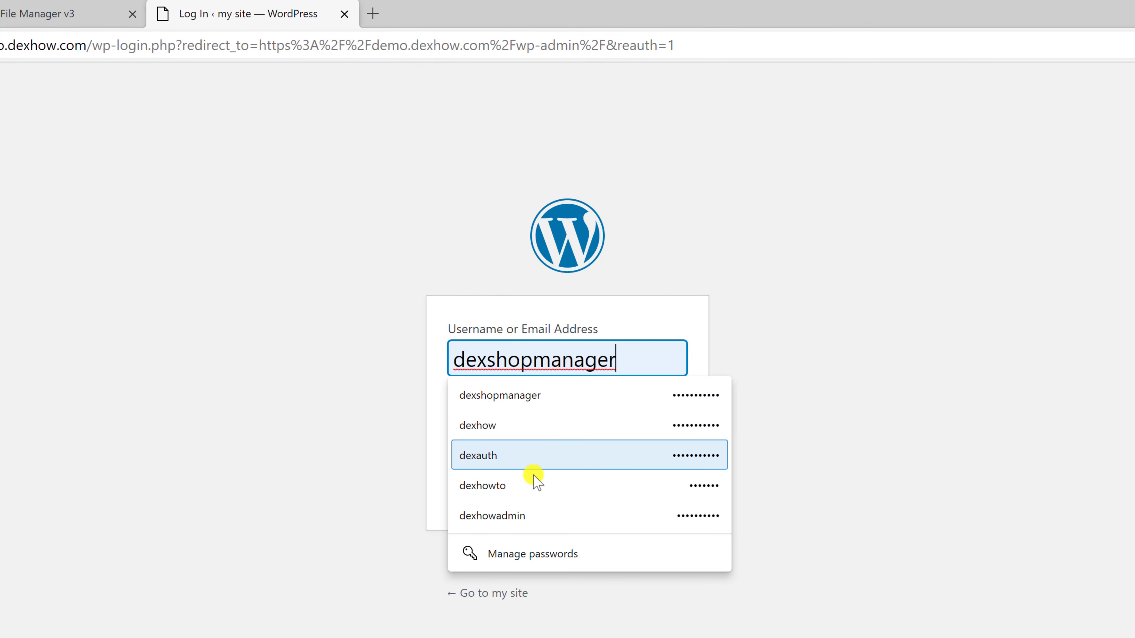
pyautogui.click(482, 486)
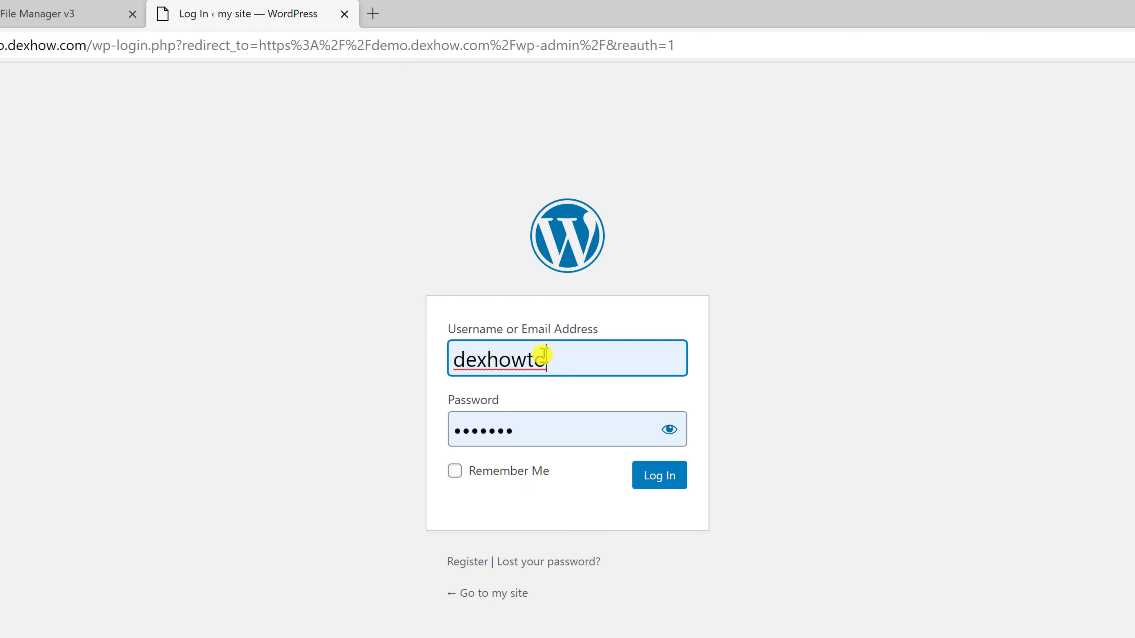
pyautogui.click(657, 476)
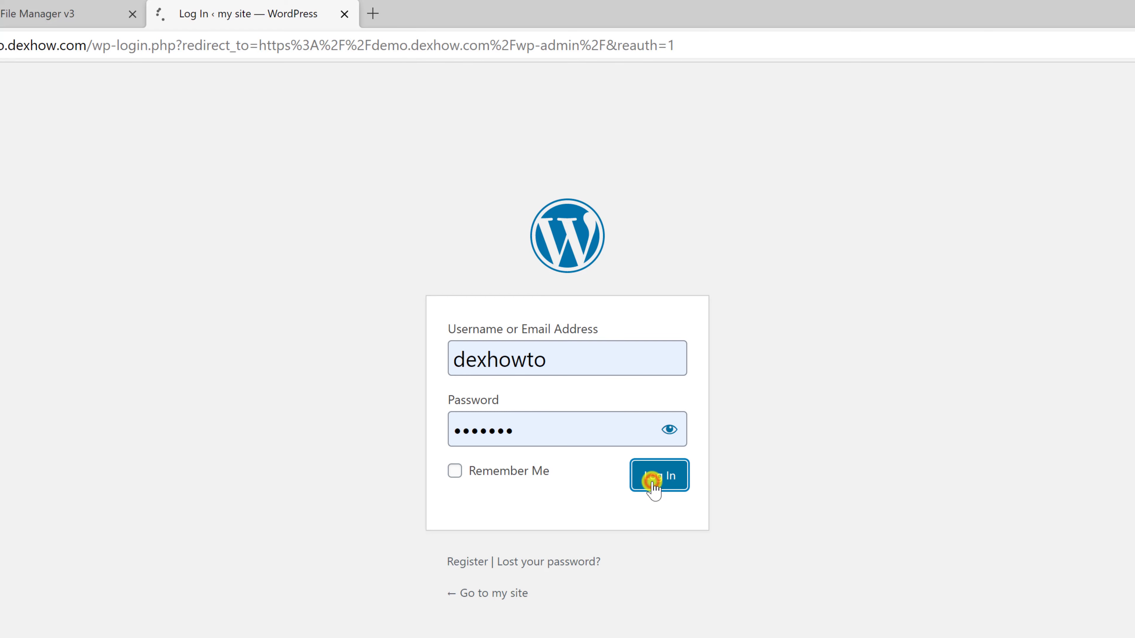
pyautogui.click(658, 475)
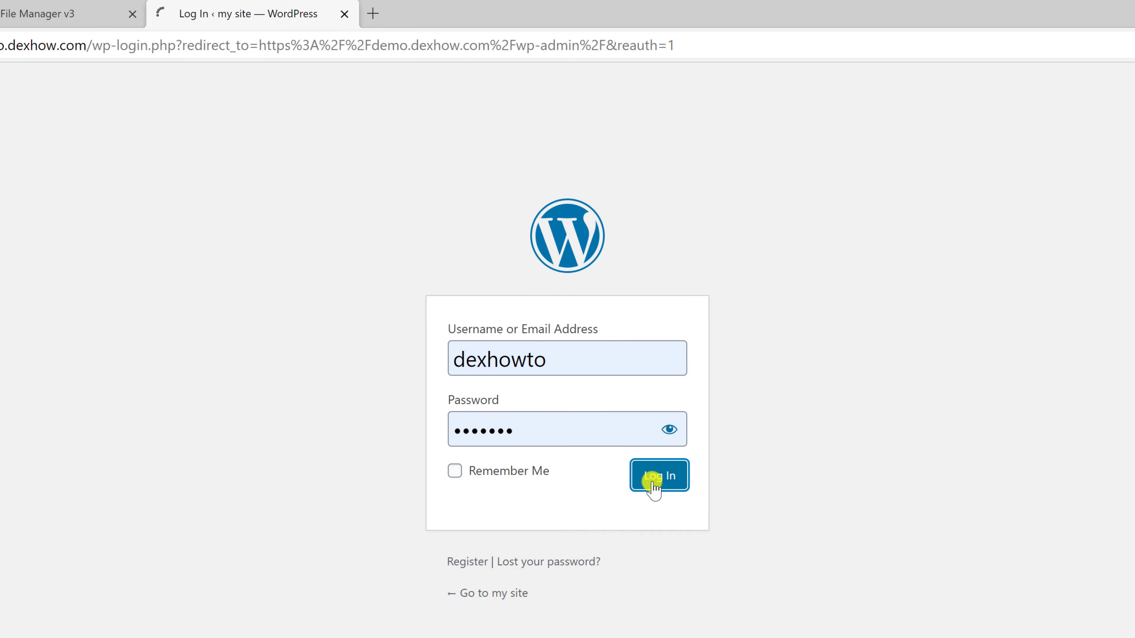
pyautogui.click(658, 475)
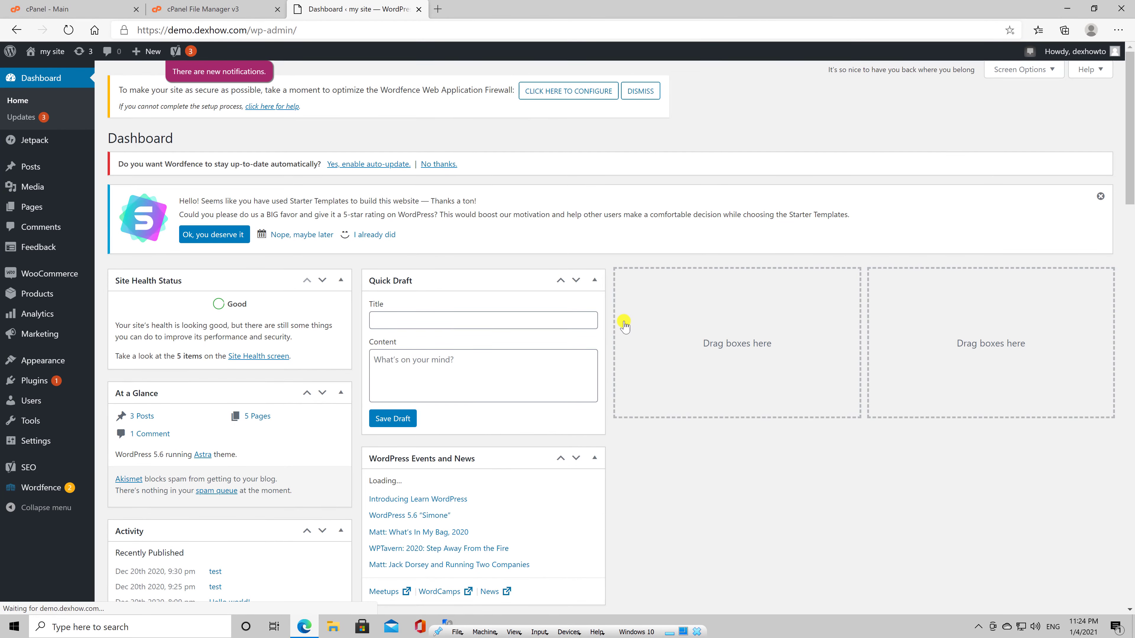